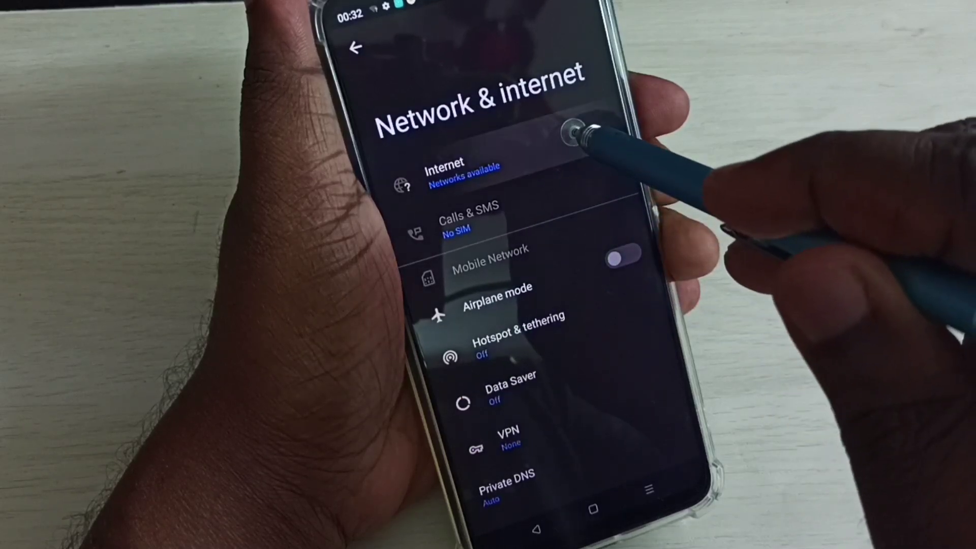
Step: Show the Internet page with Wi-Fi on and the Mywifi network connected
left_click(454, 173)
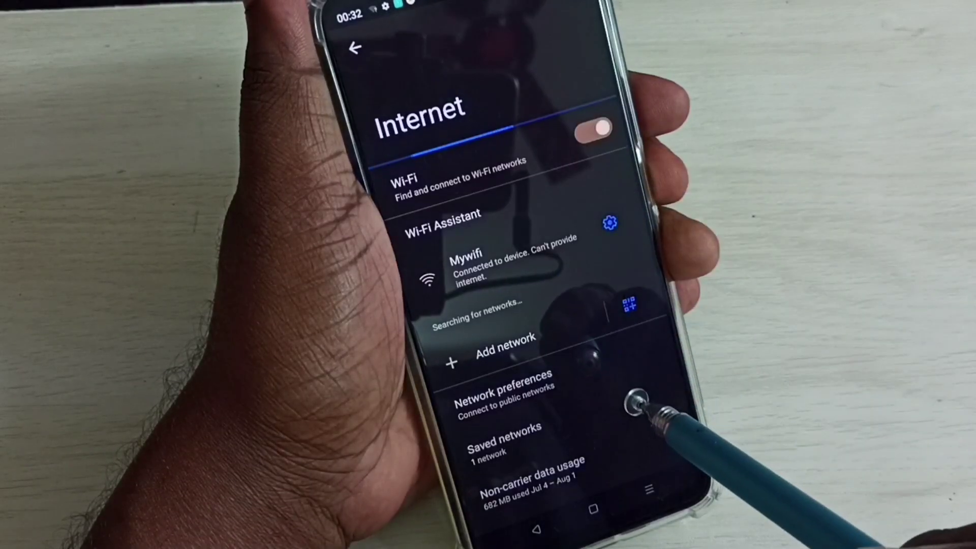